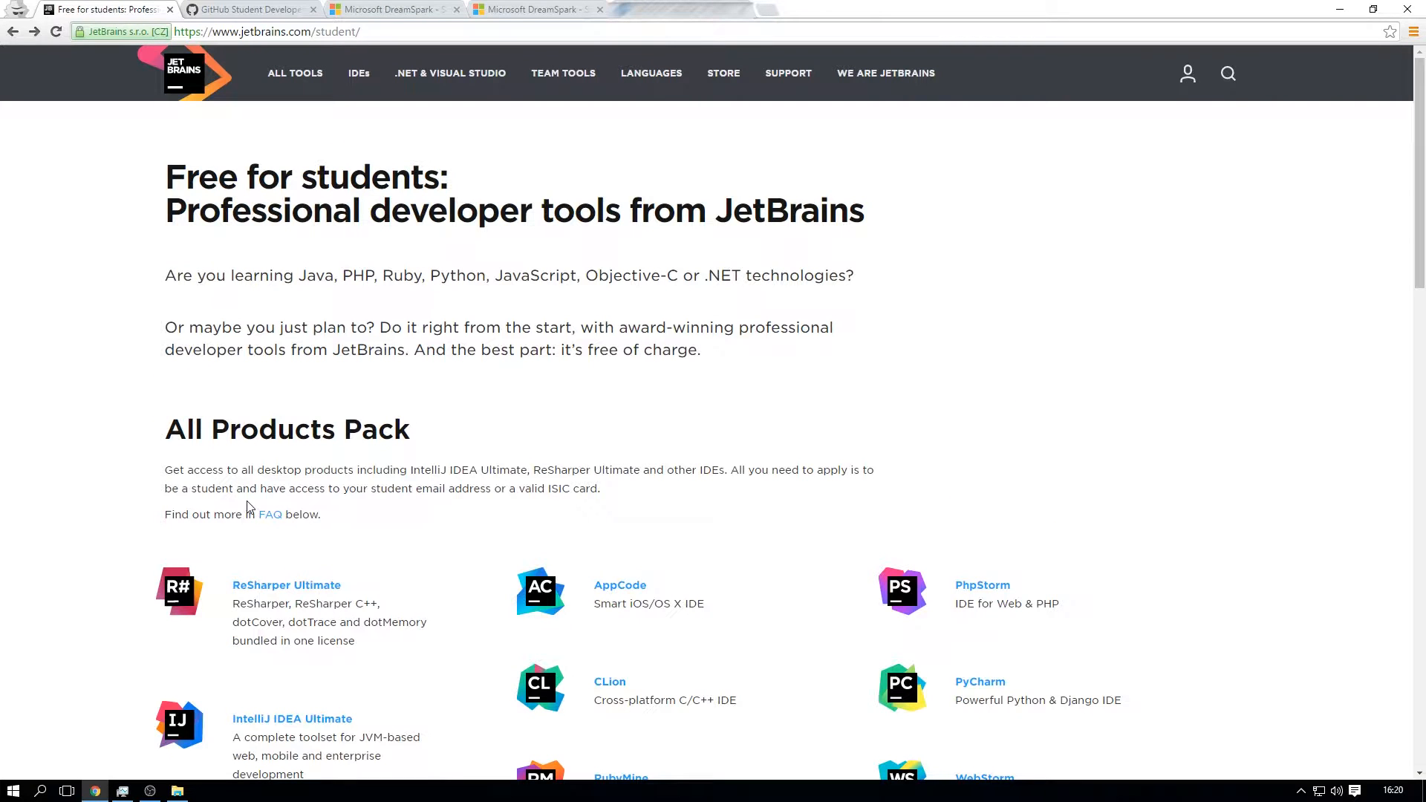
- Reach the Apply Now link and launch the JetBrains student licence application form
scroll(down, 3)
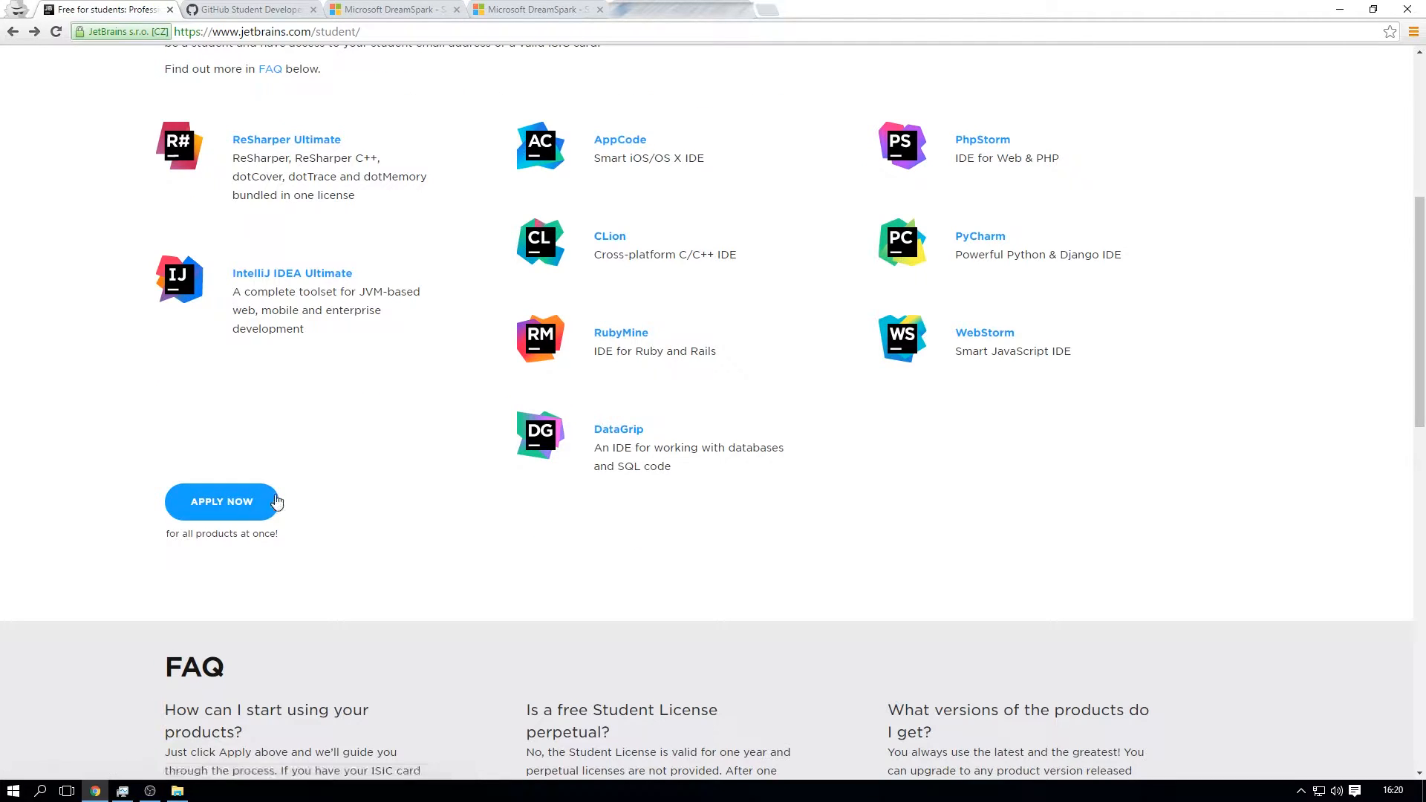
click(222, 500)
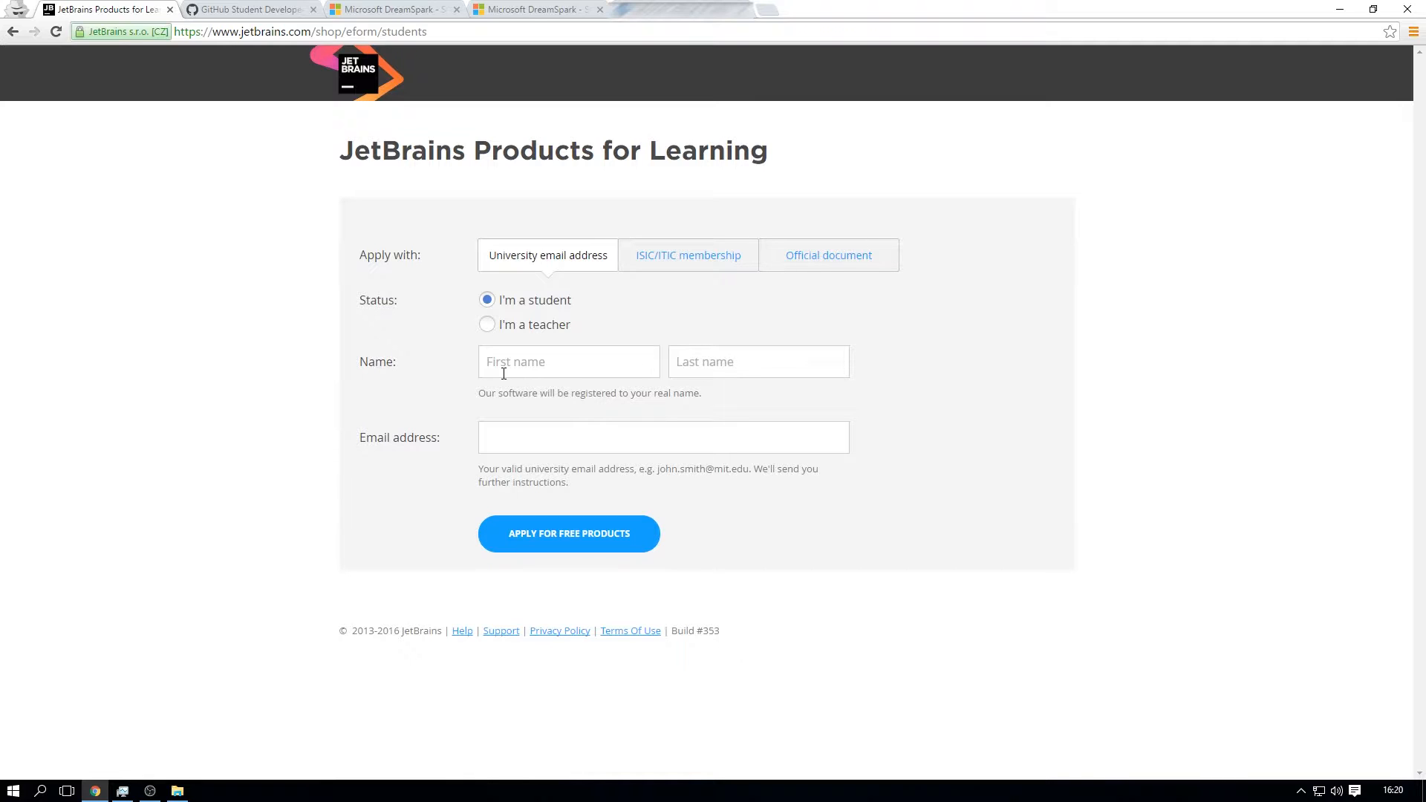
click(245, 9)
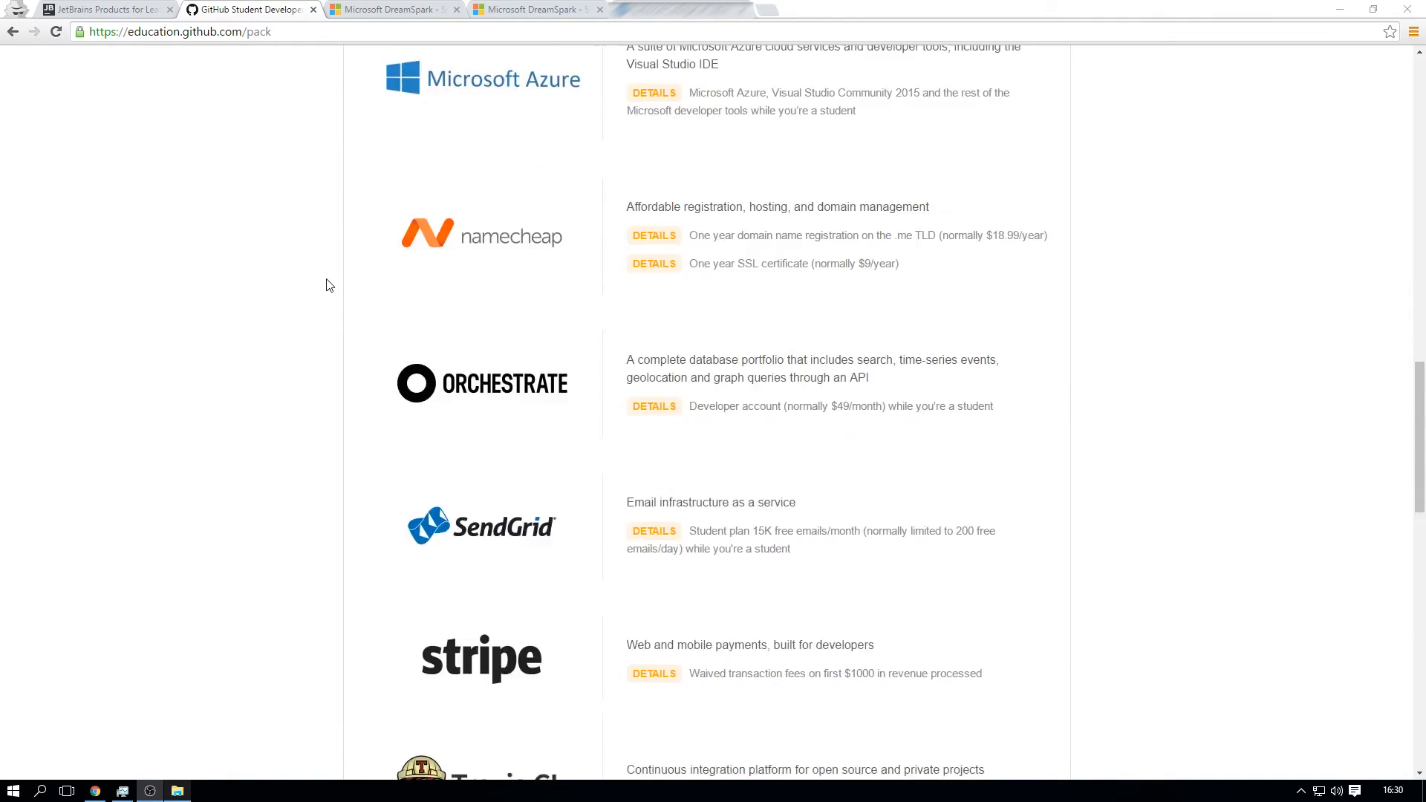
- Scroll back up through the Student Developer Pack partner offers list
scroll(up, 3)
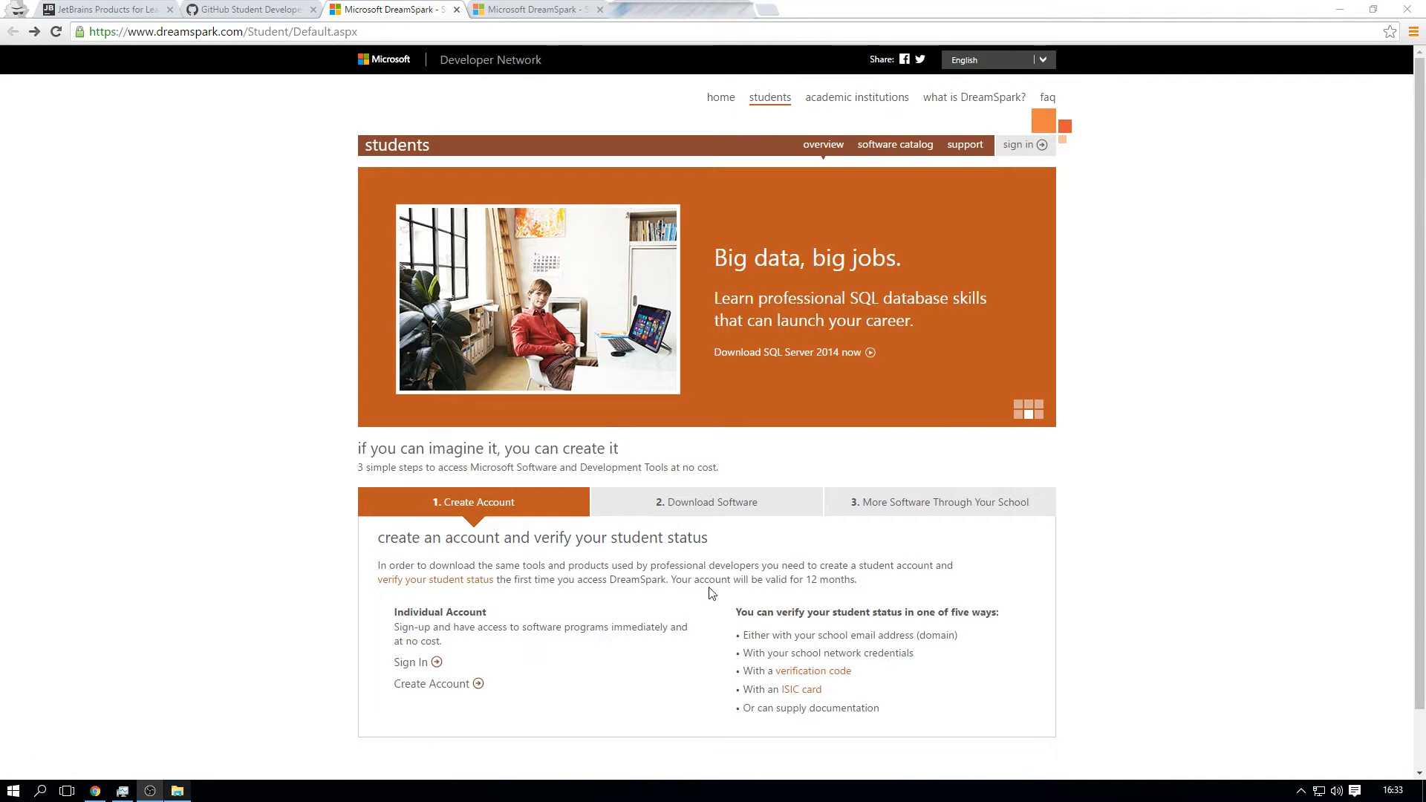
- Follow the DreamSpark link to the student software catalog on the OnTheHub store
click(895, 144)
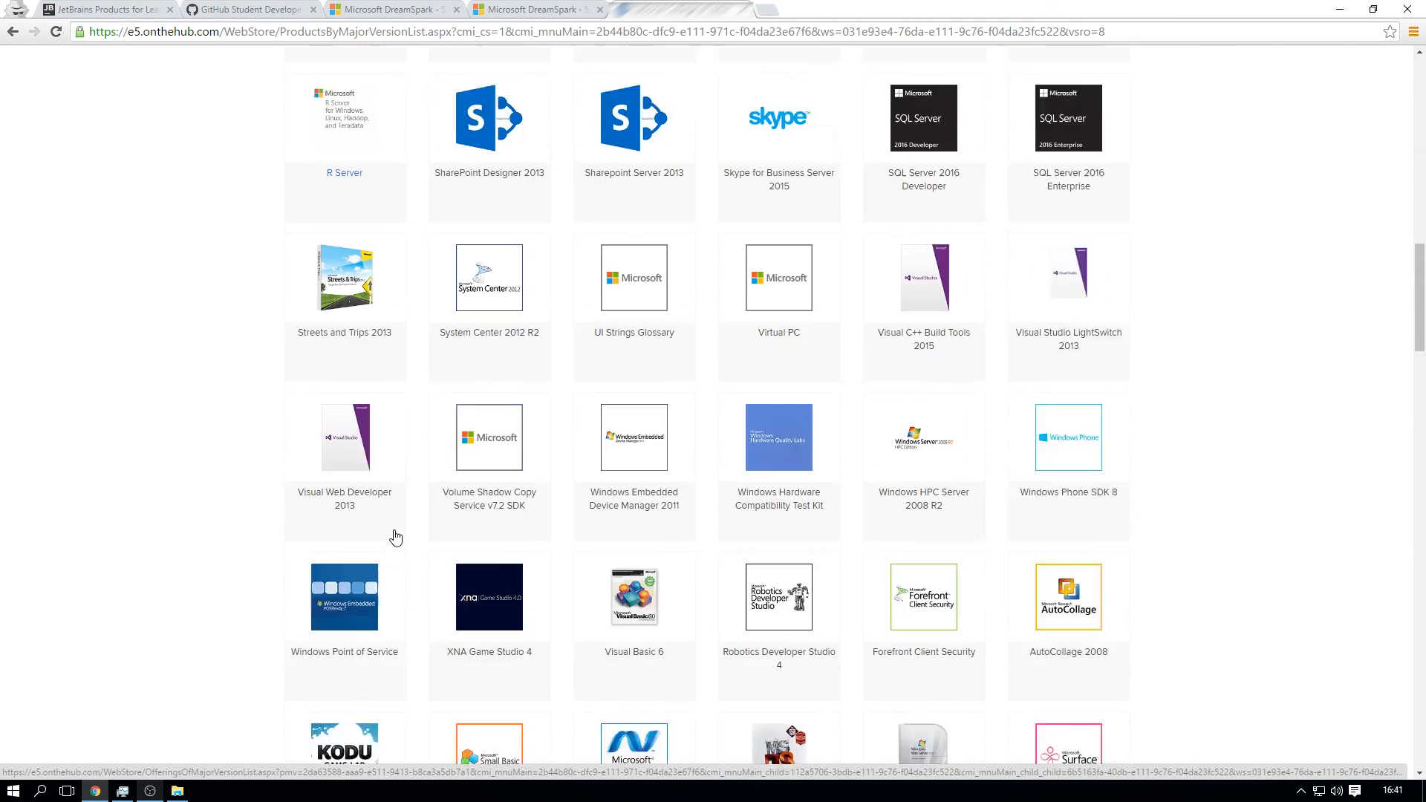
- Scroll the catalog grid down to Kodu Game Lab, Small Basic and Songsmith
scroll(down, 3)
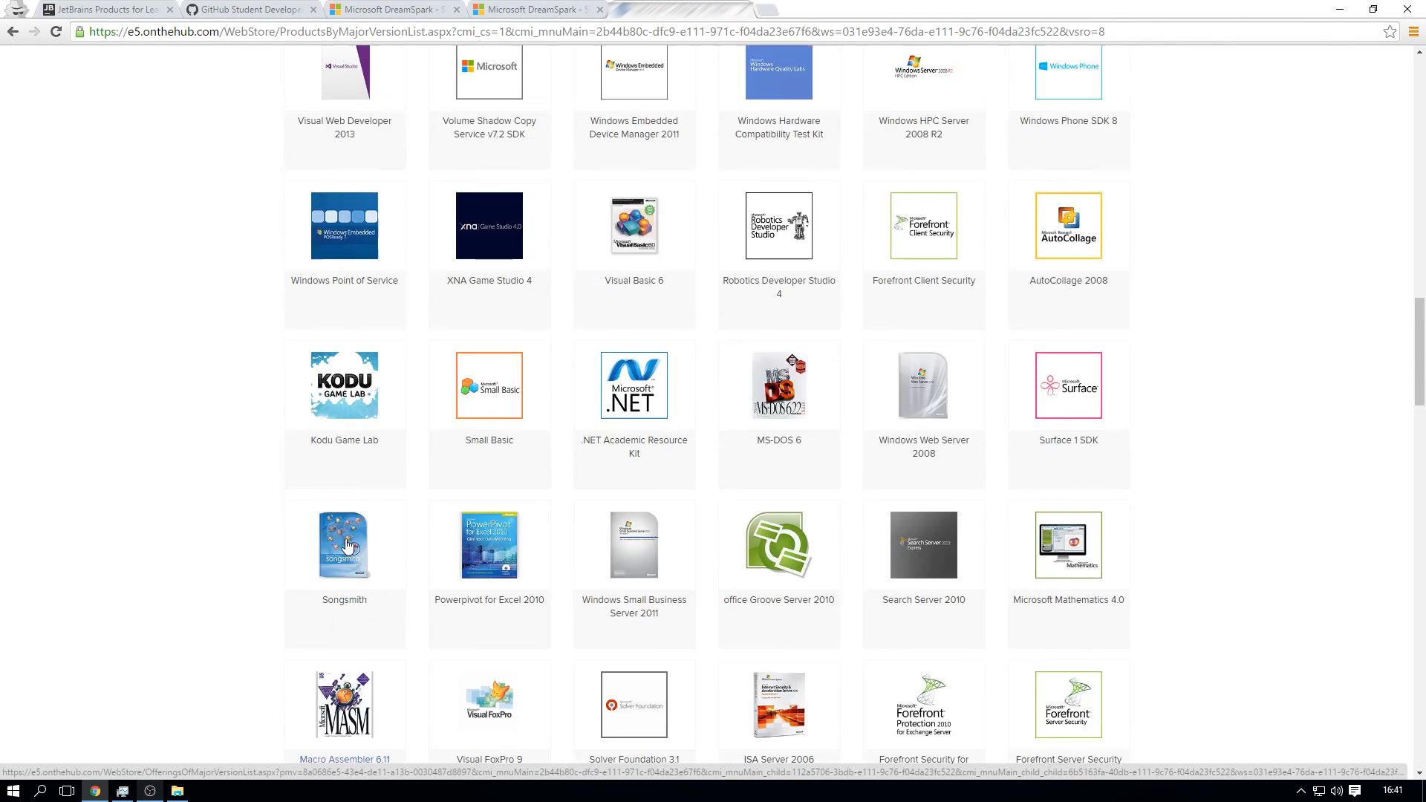